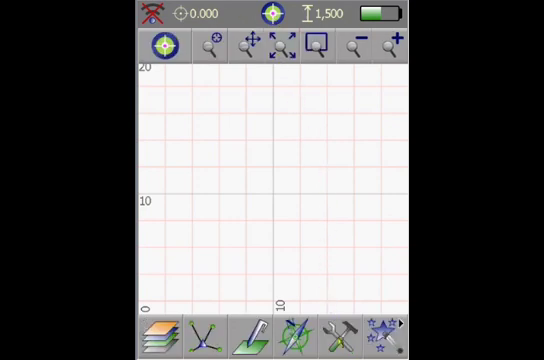
Bring up the Buttons configuration screen from the PenMap menu
{"action": "left_click", "coordinate": [358, 336]}
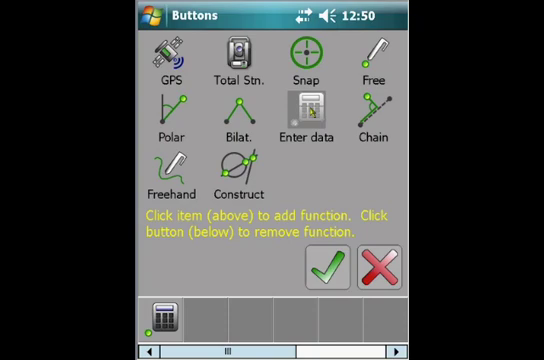
Add Snap to the bar and save the layout with the green check
{"action": "left_click", "coordinate": [298, 52]}
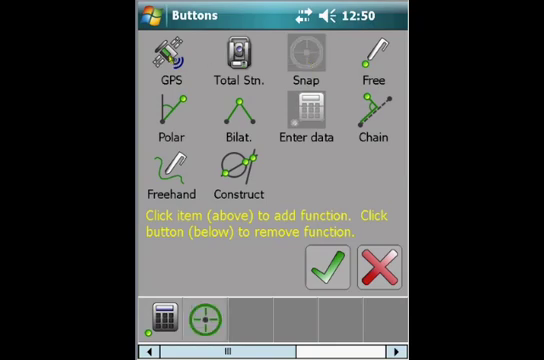
{"action": "left_click", "coordinate": [164, 56]}
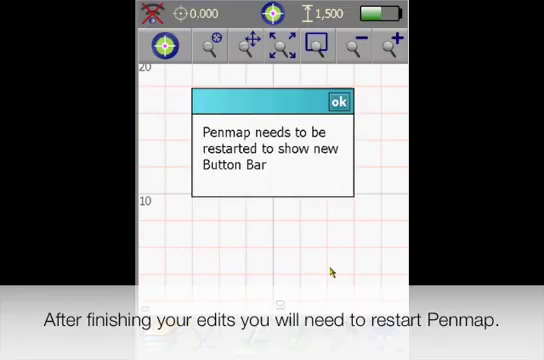
{"action": "mouse_move", "coordinate": [330, 256]}
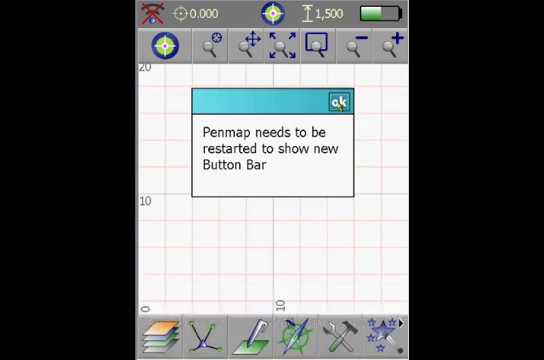
Confirm ok on the restart-needed message, returning to the map screen
{"action": "left_click", "coordinate": [338, 100]}
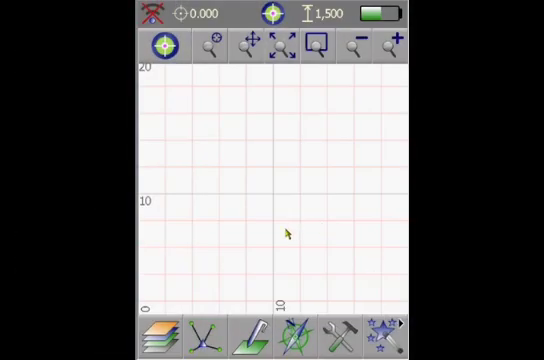